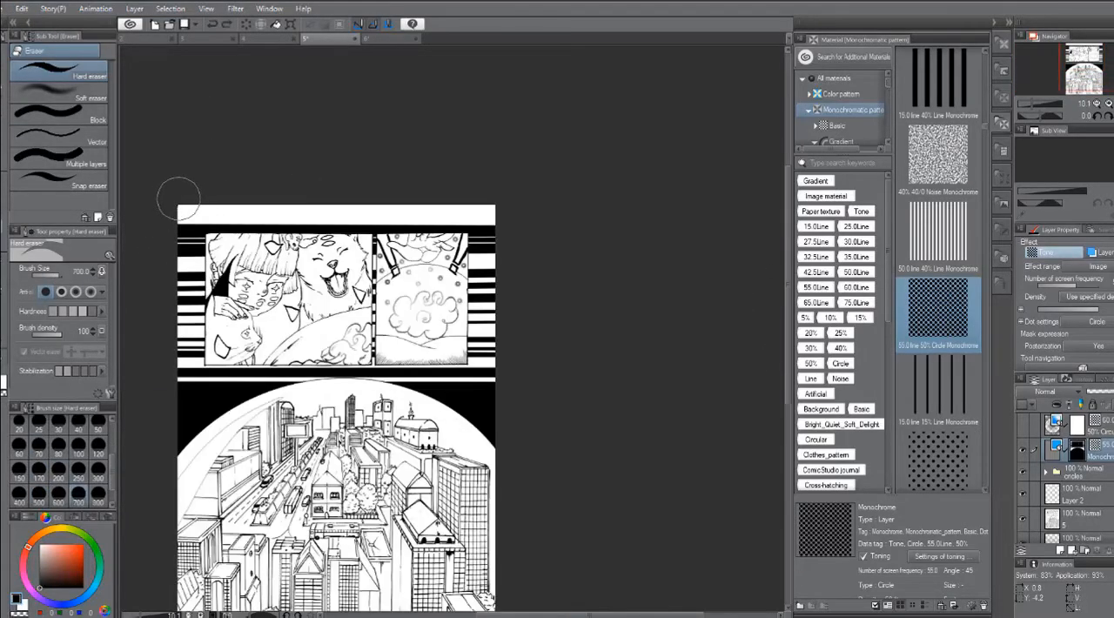
Step: Back in Clip Studio Paint, open the Edit menu to reach Undo over the toned area
{"action": "left_click", "coordinate": [20, 8]}
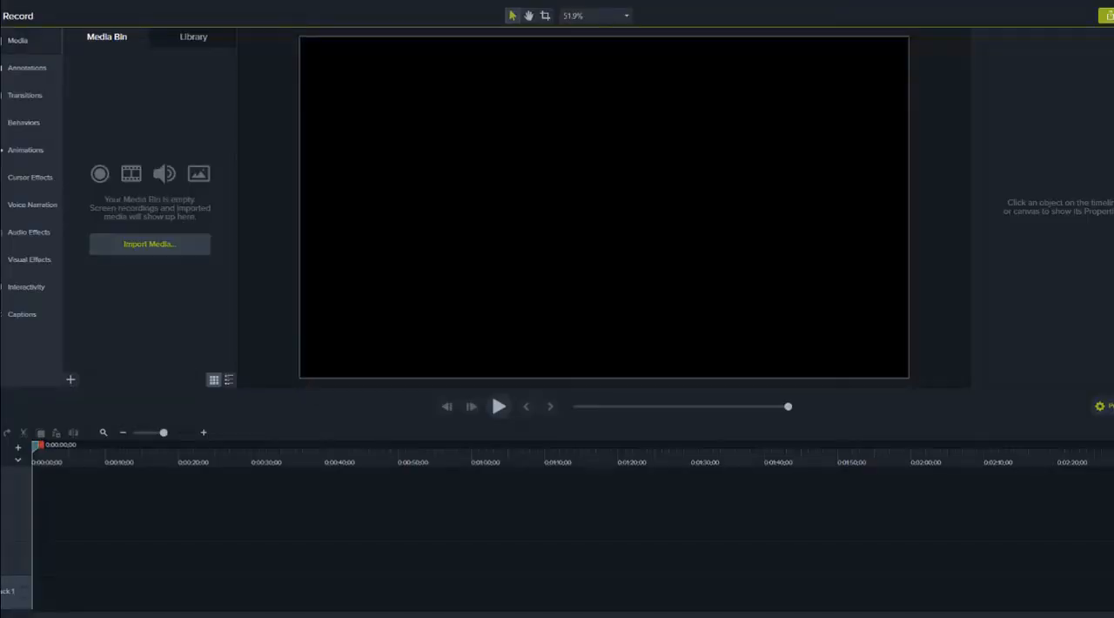
{"action": "mouse_move", "coordinate": [636, 590]}
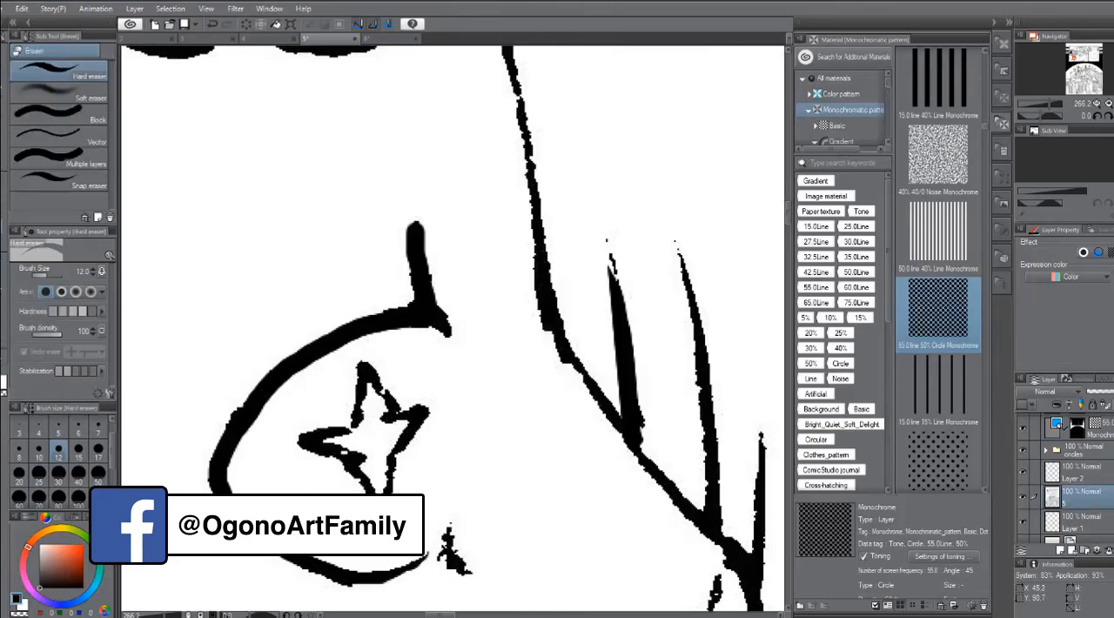
{"action": "left_click", "coordinate": [21, 9]}
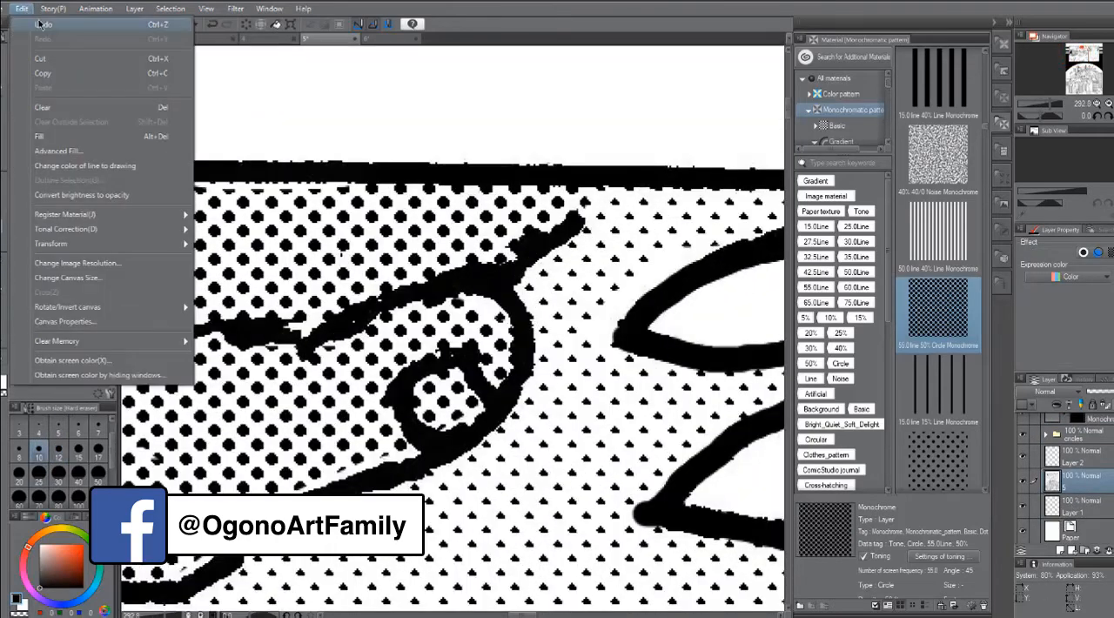